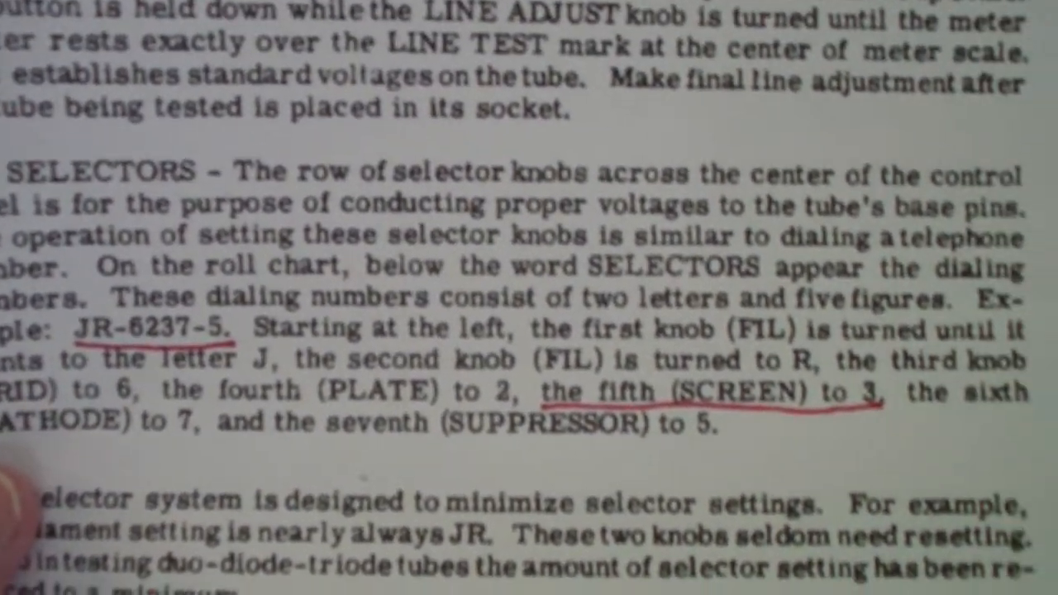
scroll(down, 3)
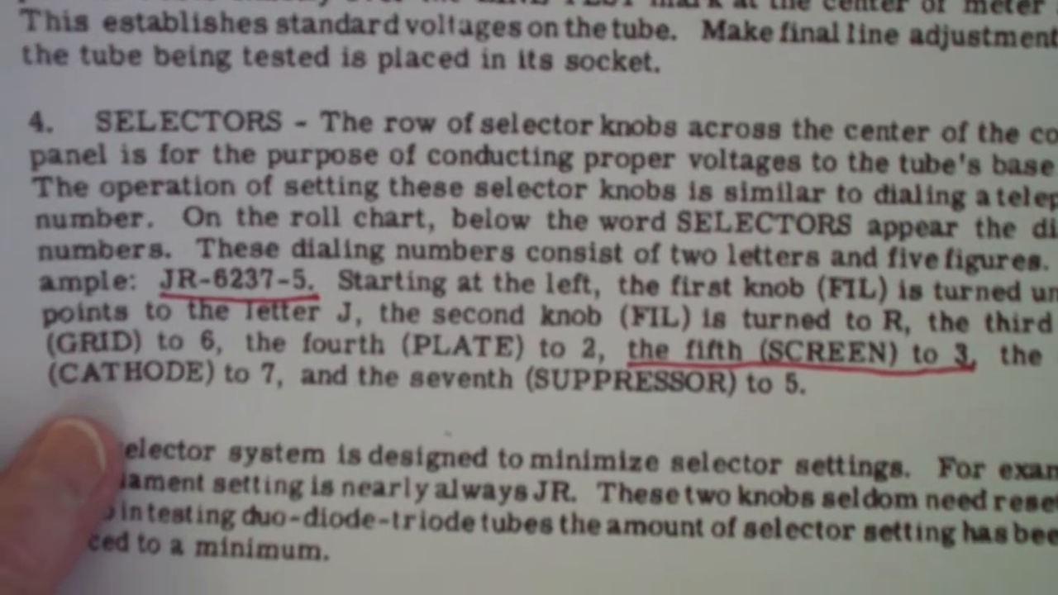